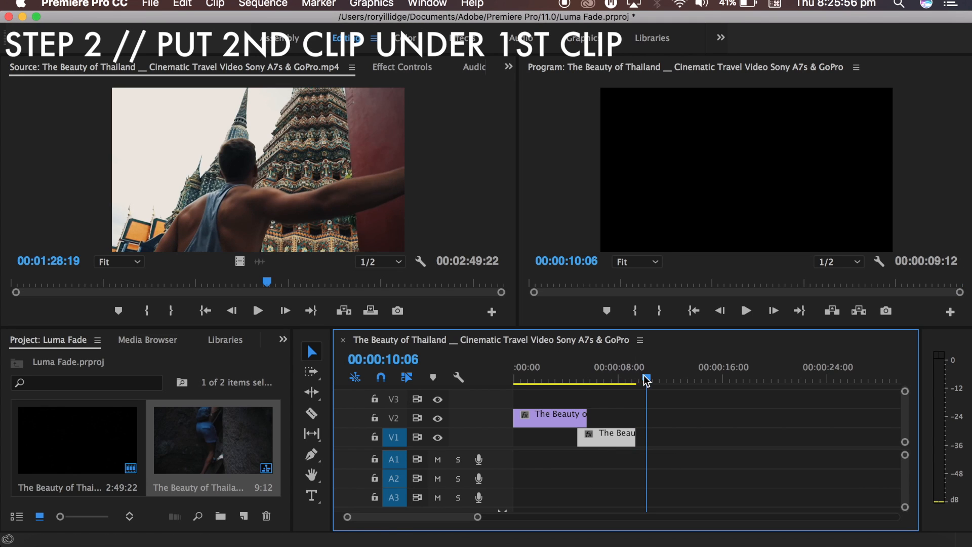
- Scrub the playhead to where the second Thailand clip starts under the first
left_click(575, 376)
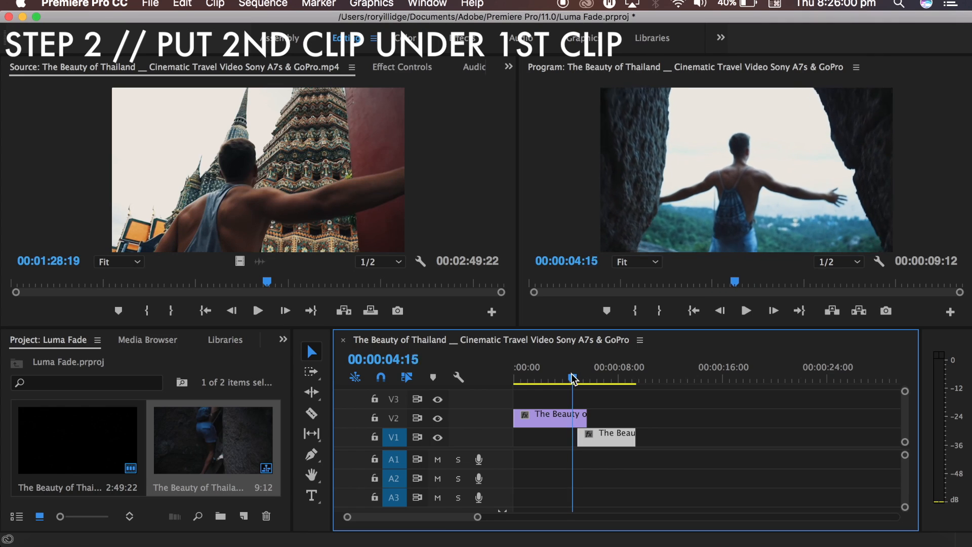
left_click(575, 378)
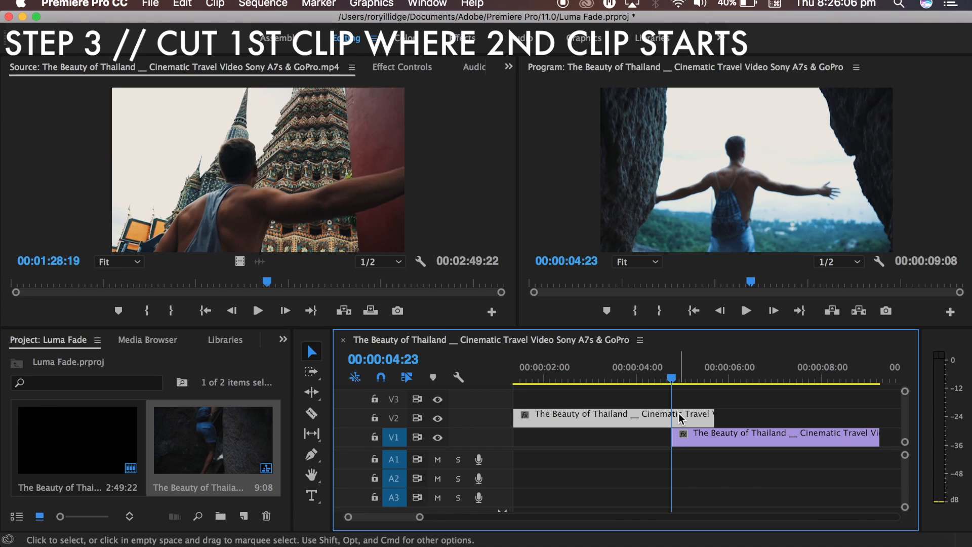
- Cut the V2 clip at the playhead where the V1 clip begins
left_click(688, 414)
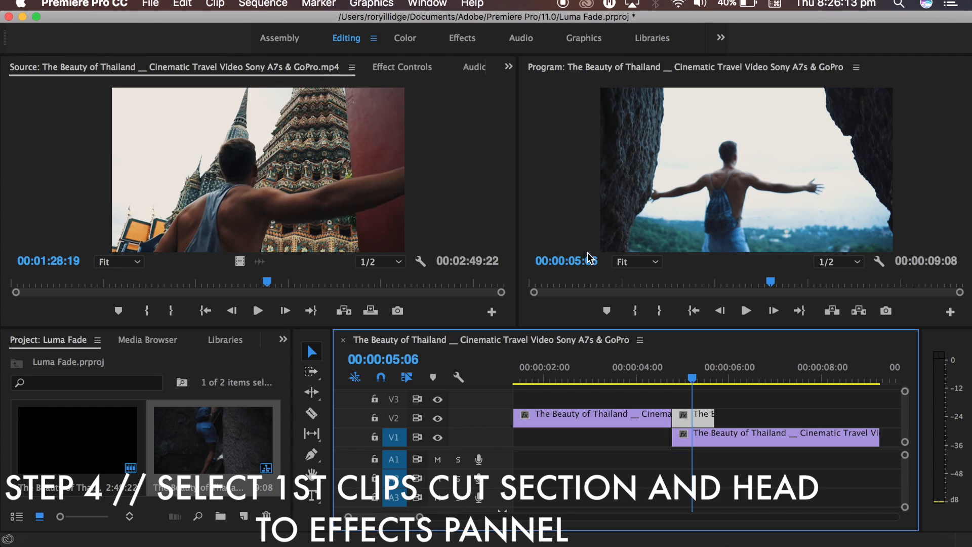
left_click(460, 38)
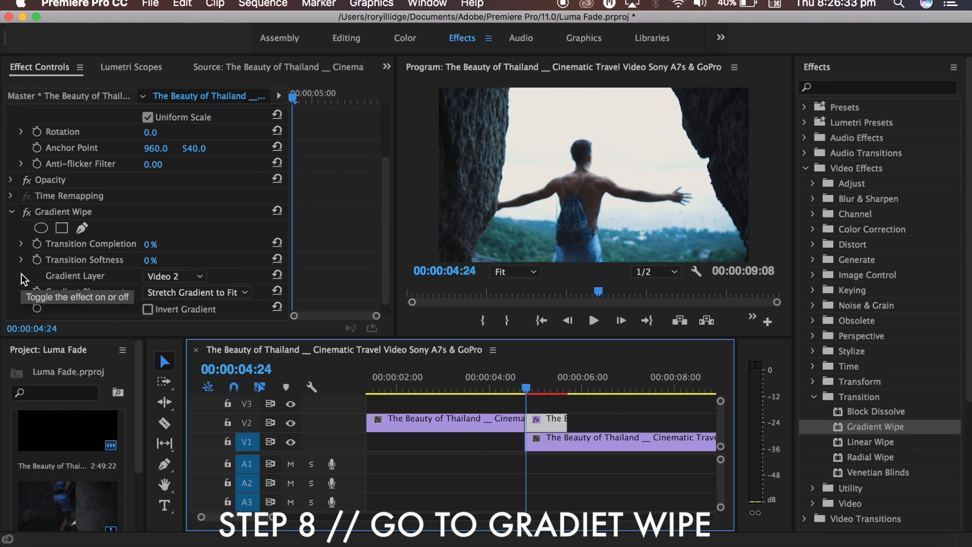
mouse_move(147, 248)
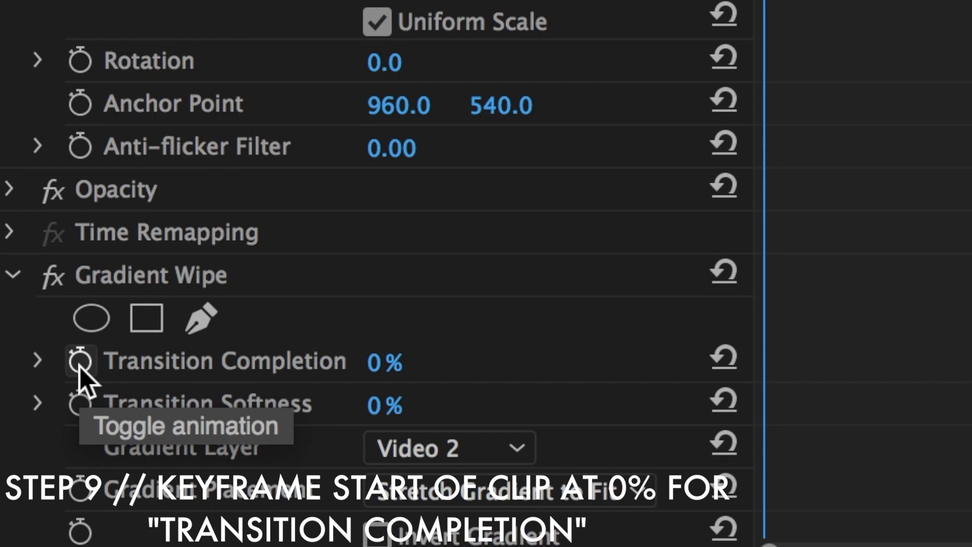
- Set a 0% Transition Completion keyframe on the Gradient Wipe and render the preview
left_click(80, 361)
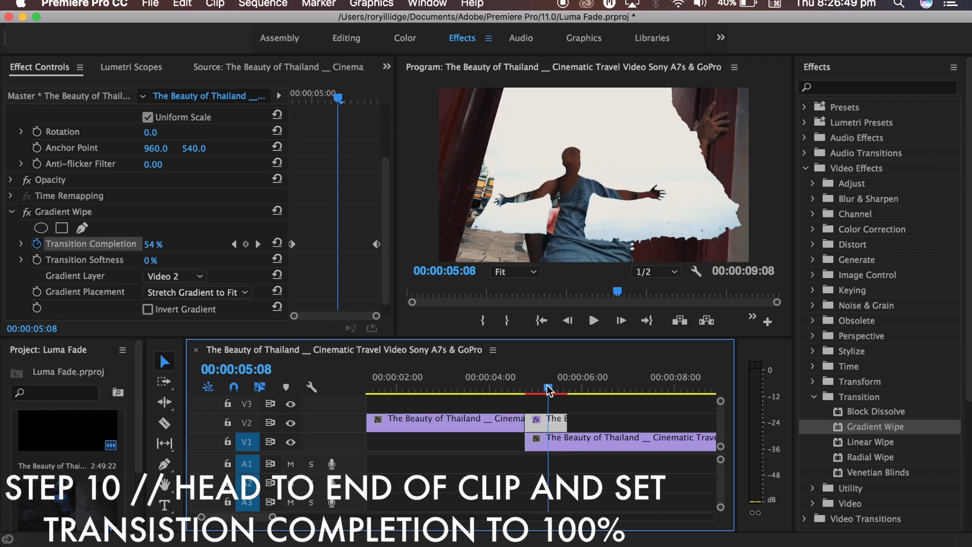
key("Return")
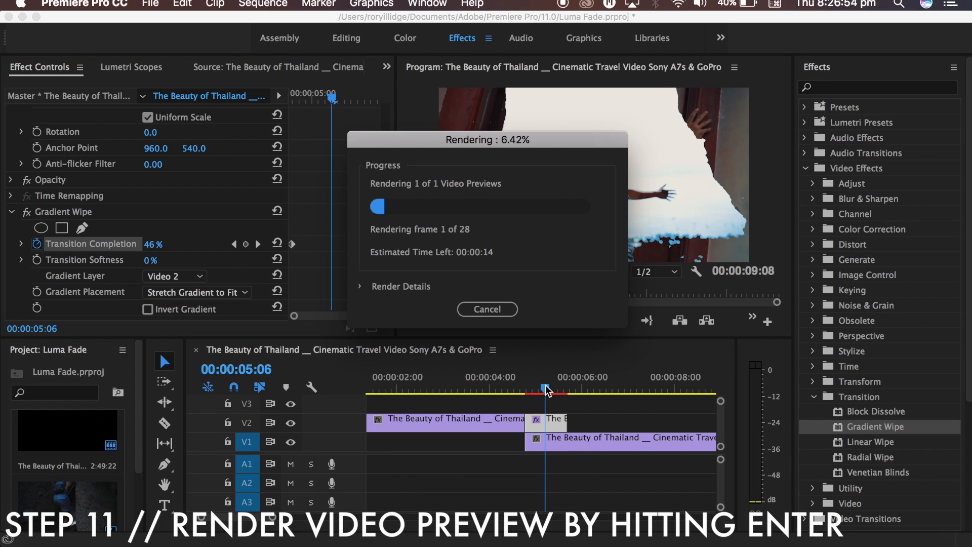